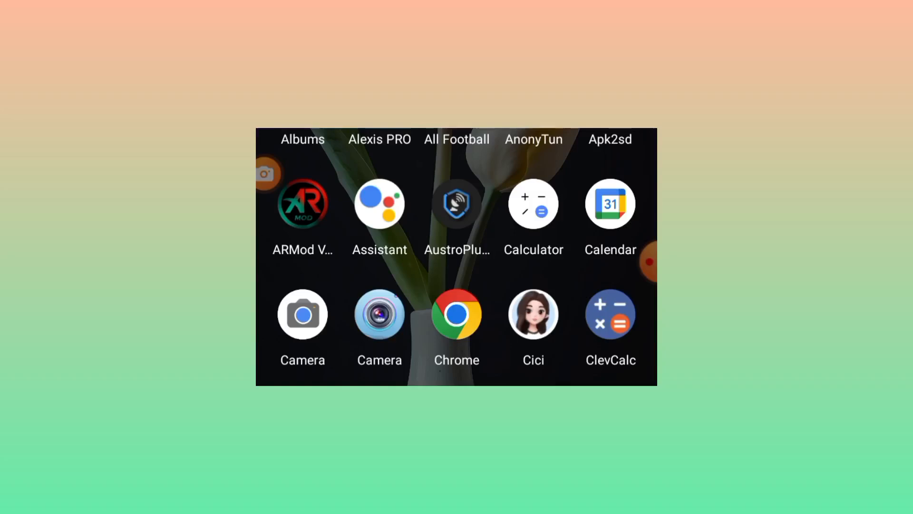
Scroll the app drawer until the Play Store icon is in view
{"action": "scroll", "scroll_direction": "down", "scroll_amount": 3}
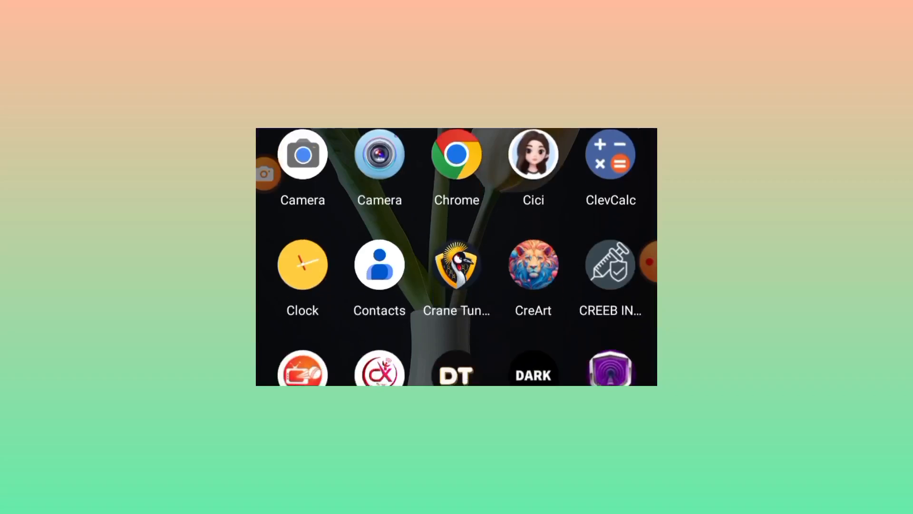
{"action": "scroll", "scroll_direction": "down", "scroll_amount": 3}
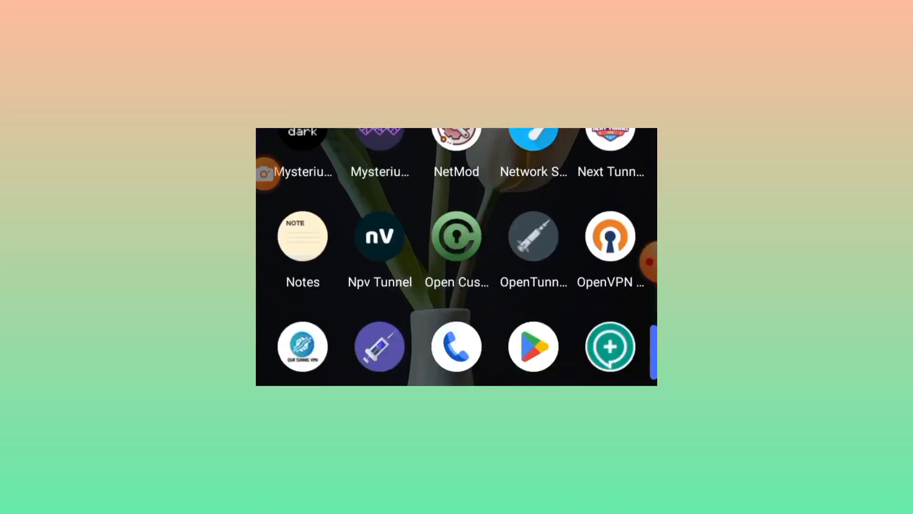
{"action": "scroll", "scroll_direction": "up", "scroll_amount": 3}
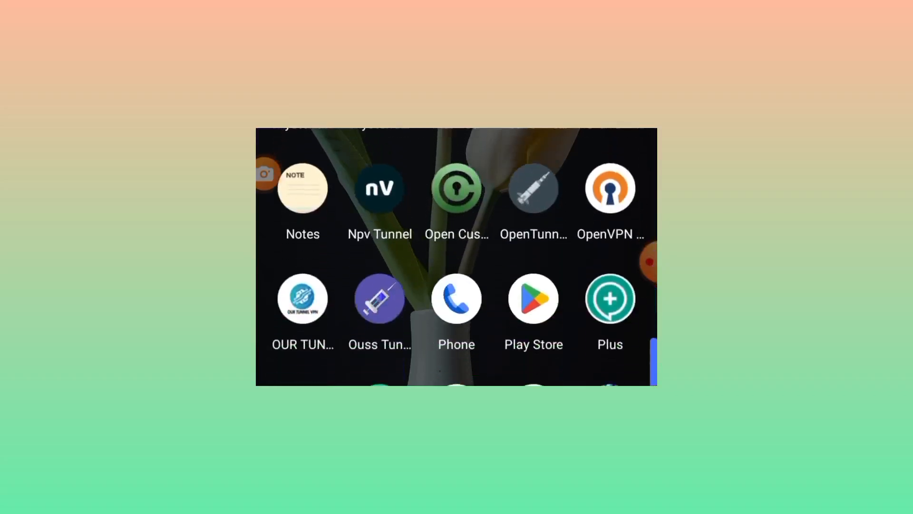
Search Google Play Store for 'tr tunnel vpn' and submit the matching suggestion
{"action": "left_click", "coordinate": [533, 298]}
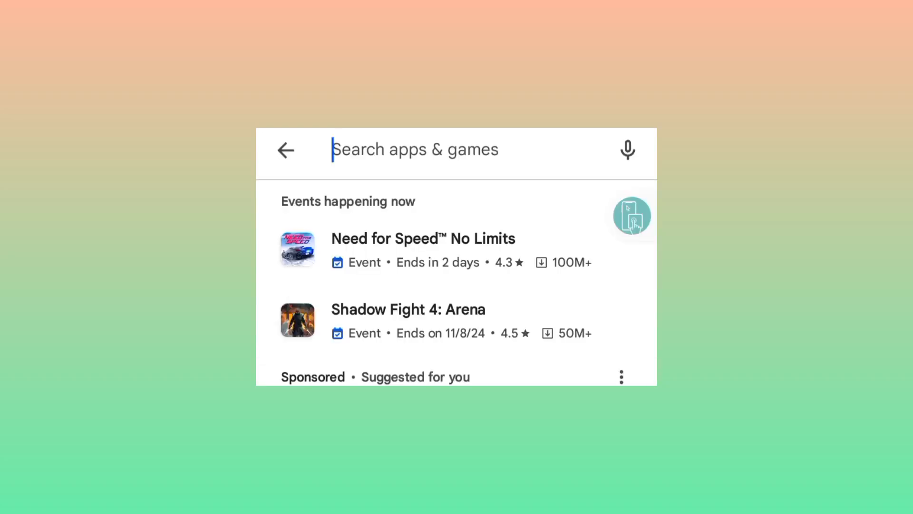
{"action": "type", "text": "tr"}
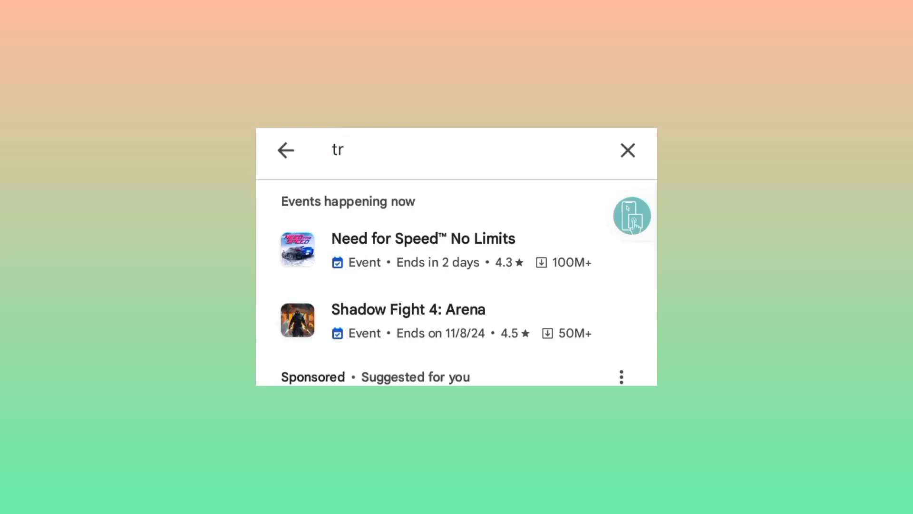
{"action": "type", "text": "tu"}
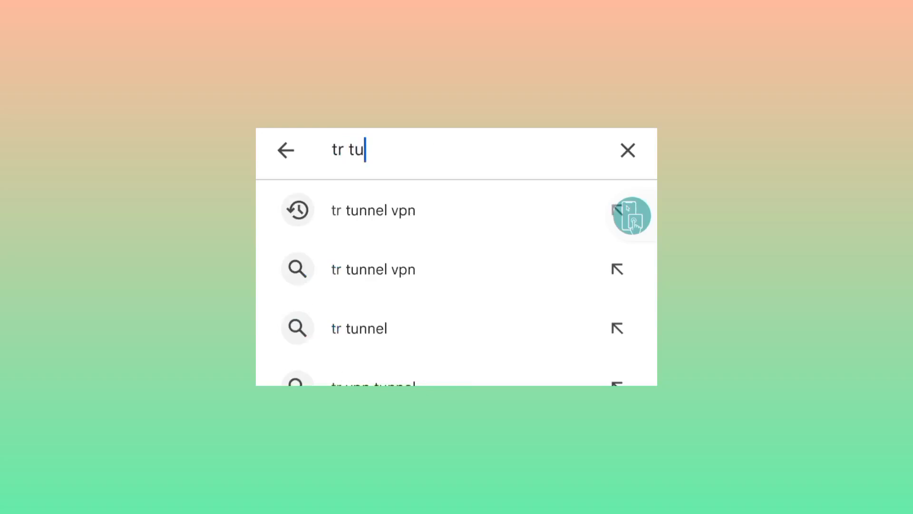
{"action": "type", "text": "nnel"}
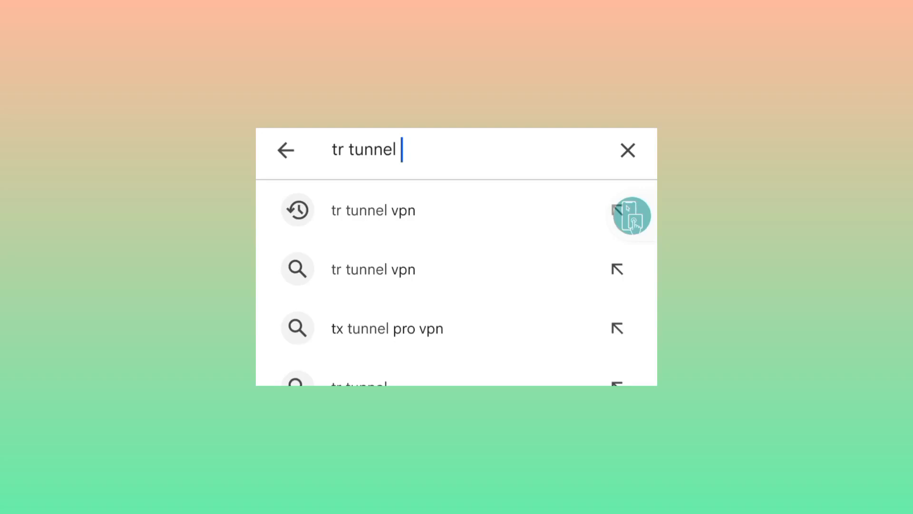
{"action": "type", "text": "v"}
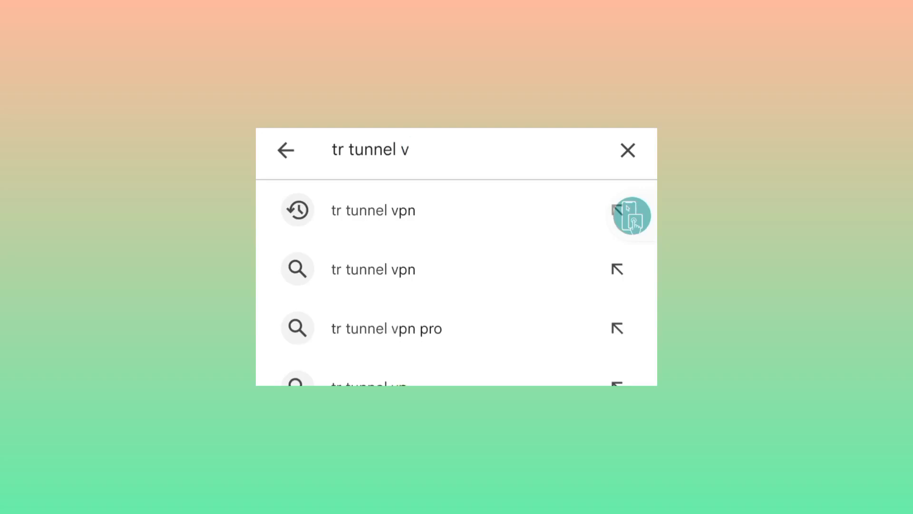
{"action": "left_click", "coordinate": [372, 209]}
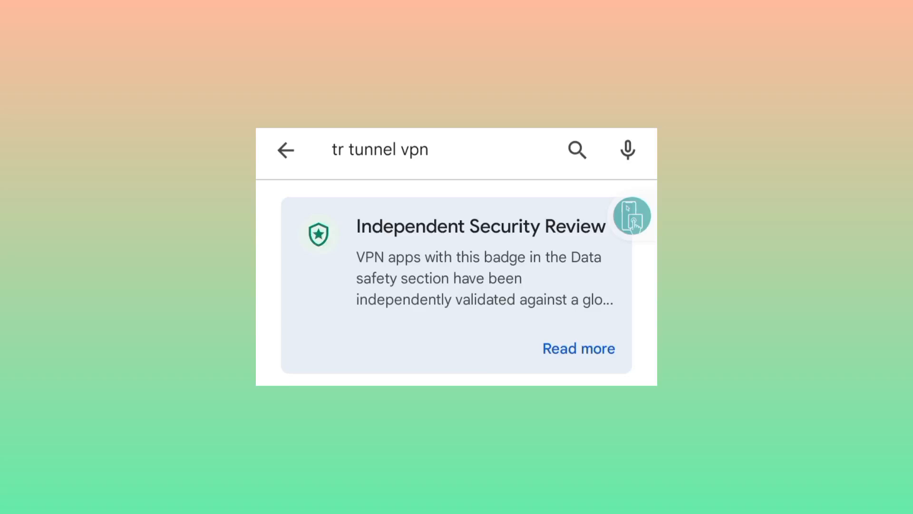
Launch the installed TR Tunnel VPN app from its Play Store page
{"action": "scroll", "scroll_direction": "down", "scroll_amount": 3}
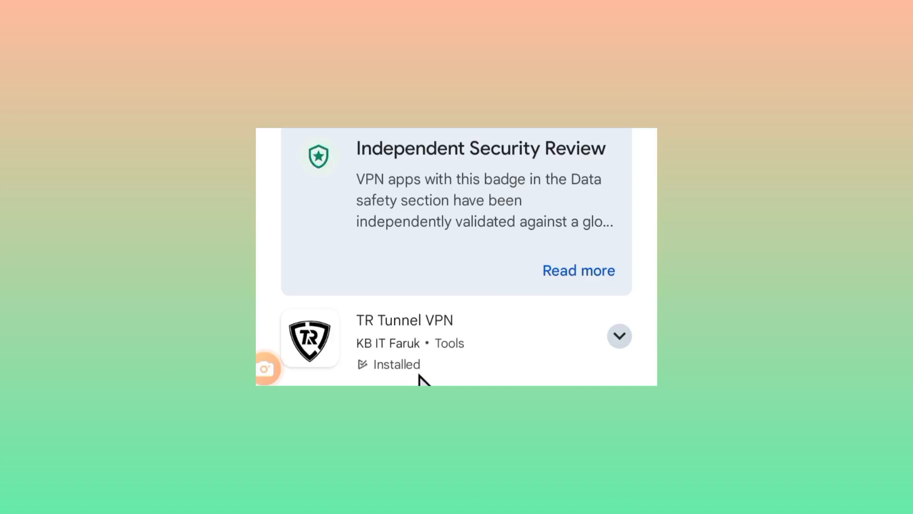
{"action": "mouse_move", "coordinate": [487, 342]}
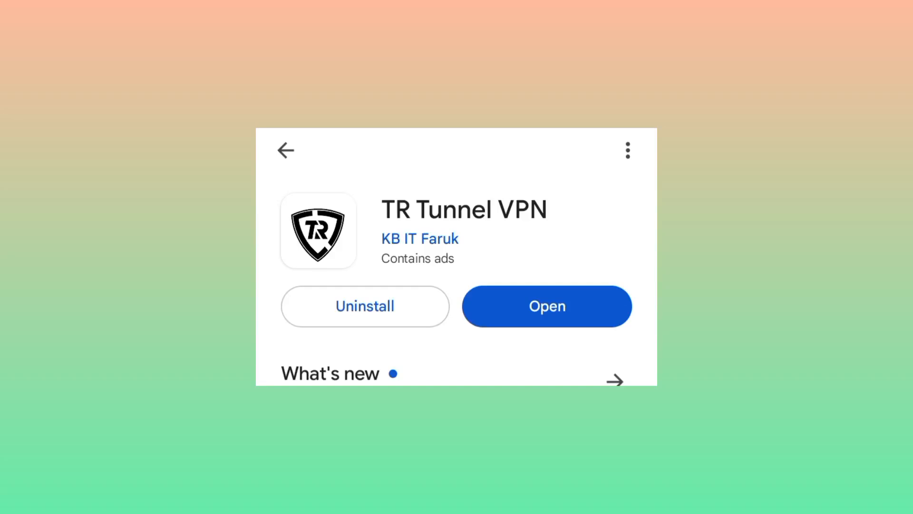
{"action": "mouse_move", "coordinate": [384, 319]}
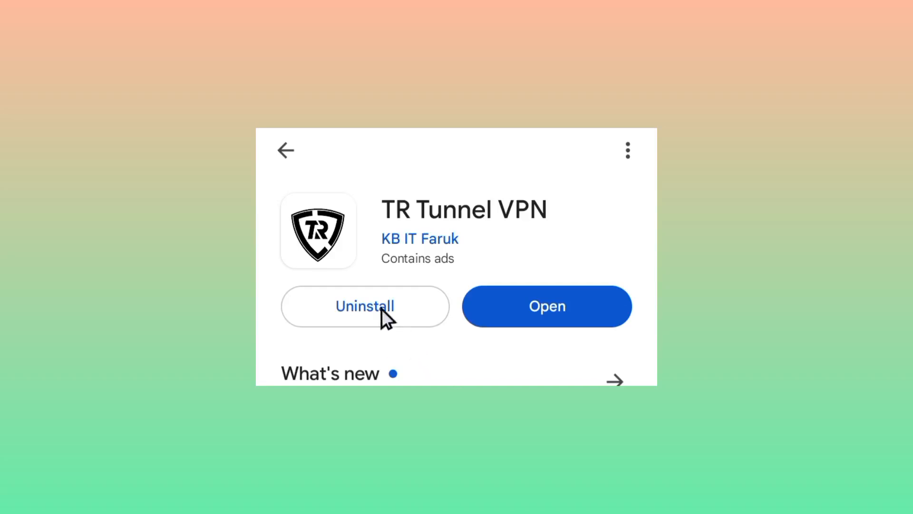
{"action": "mouse_move", "coordinate": [370, 263]}
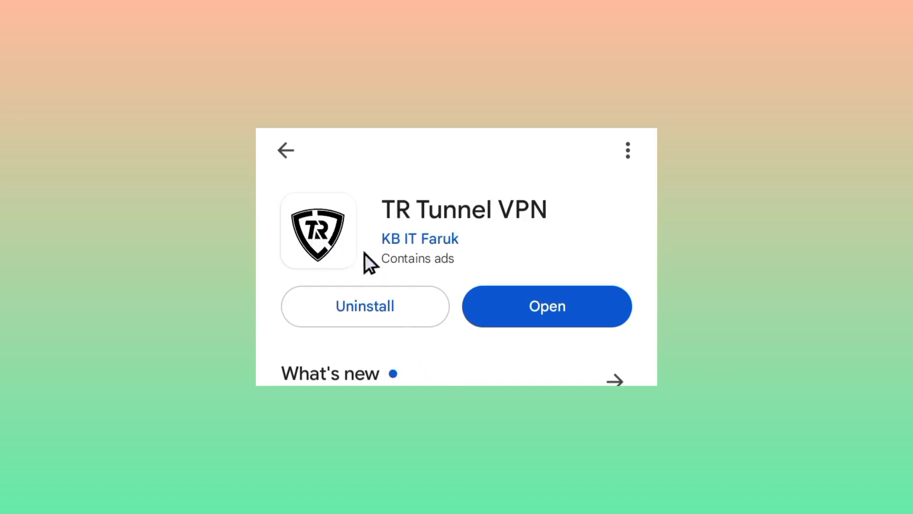
{"action": "mouse_move", "coordinate": [541, 227]}
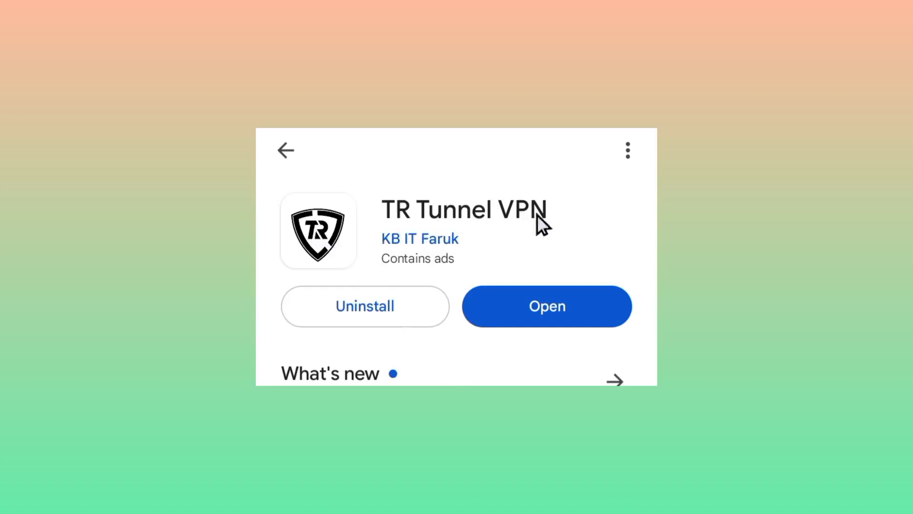
{"action": "mouse_move", "coordinate": [388, 299]}
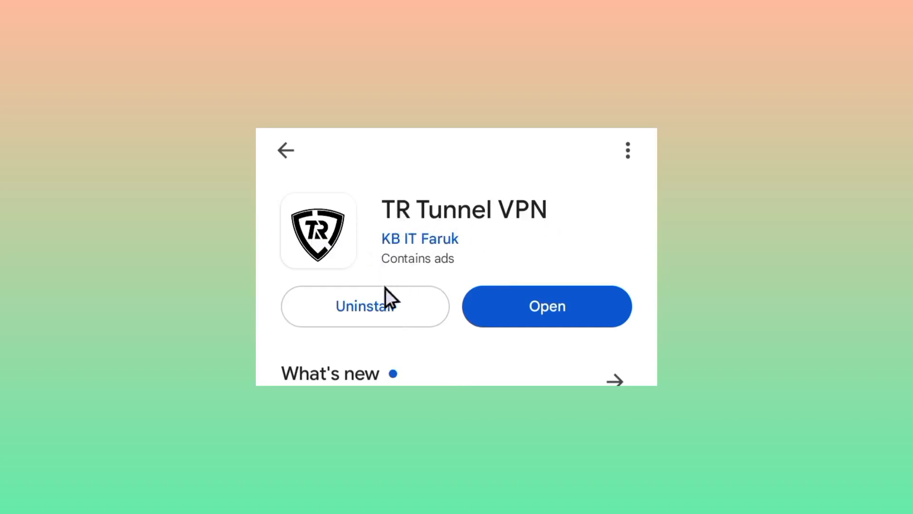
{"action": "mouse_move", "coordinate": [576, 302]}
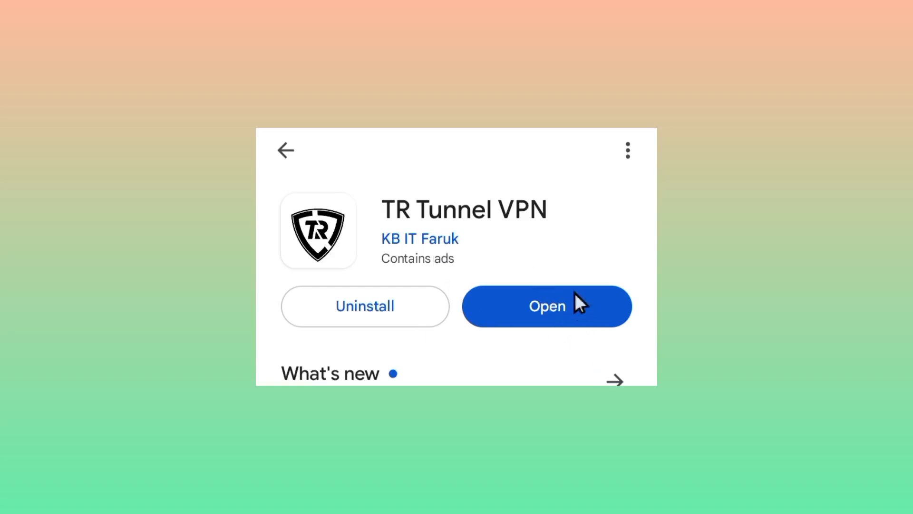
{"action": "mouse_move", "coordinate": [540, 274]}
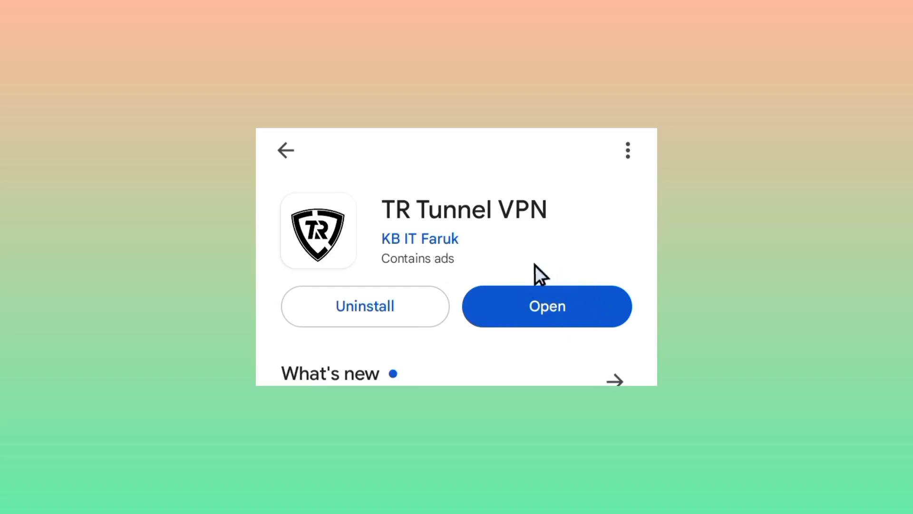
{"action": "mouse_move", "coordinate": [496, 351]}
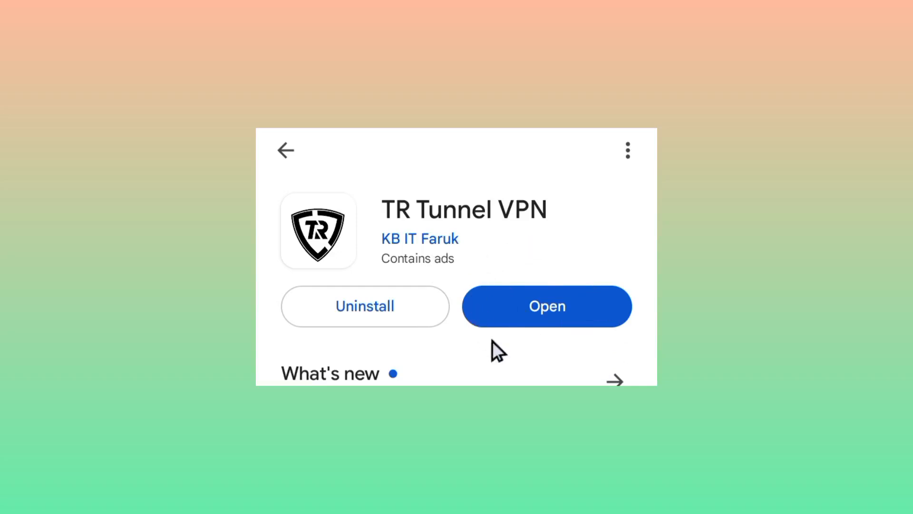
{"action": "mouse_move", "coordinate": [546, 294]}
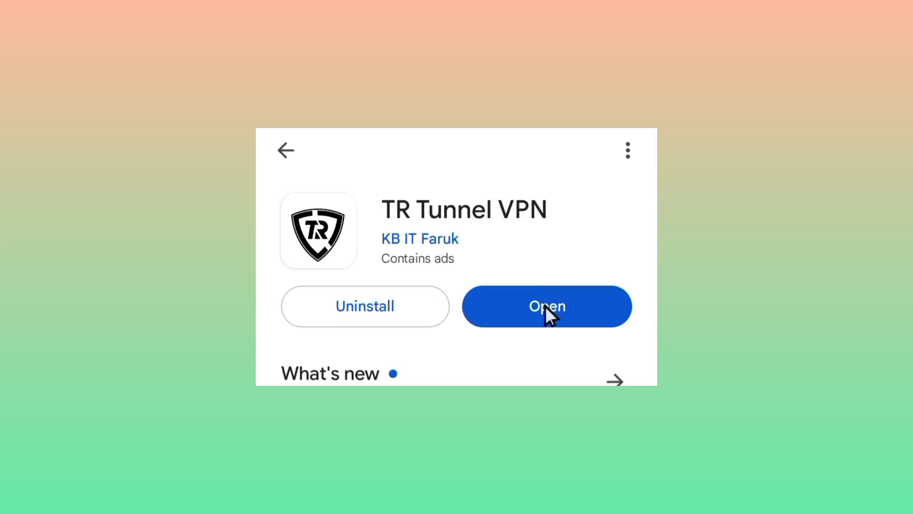
{"action": "left_click", "coordinate": [546, 305]}
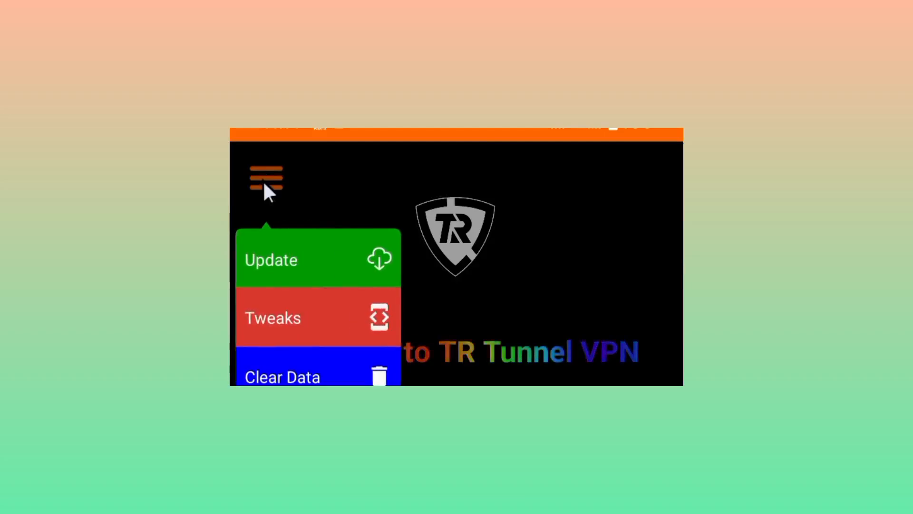
{"action": "mouse_move", "coordinate": [247, 266]}
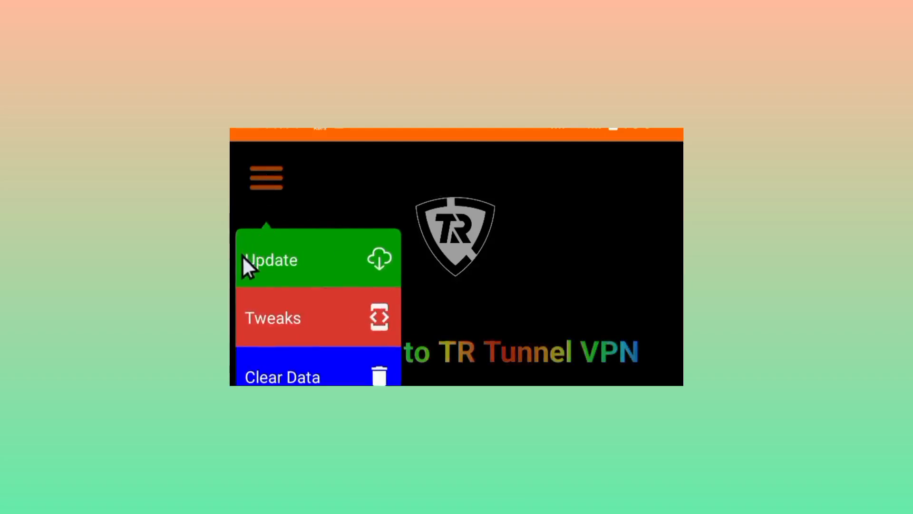
{"action": "mouse_move", "coordinate": [294, 304]}
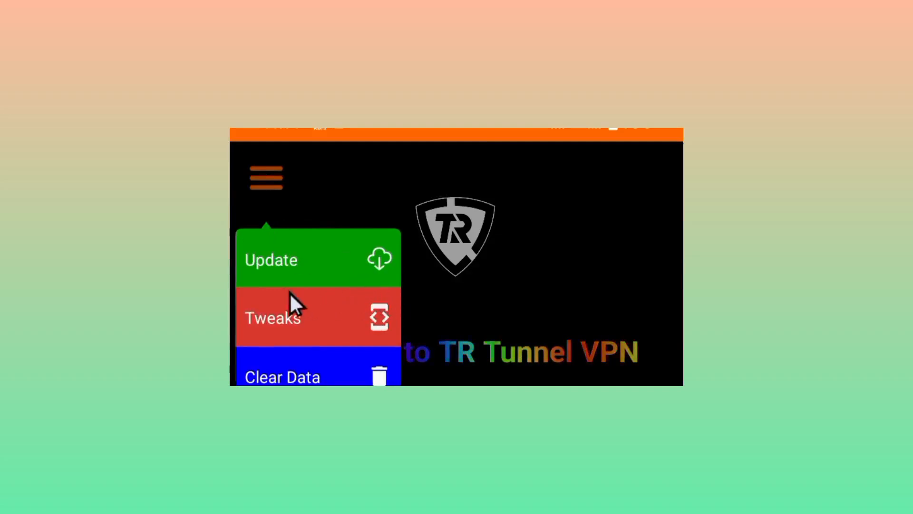
{"action": "mouse_move", "coordinate": [256, 277]}
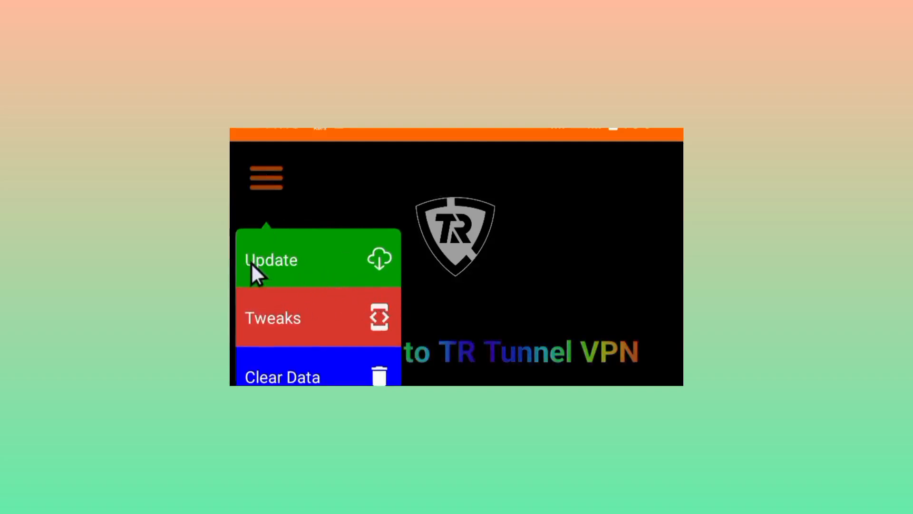
{"action": "mouse_move", "coordinate": [376, 277]}
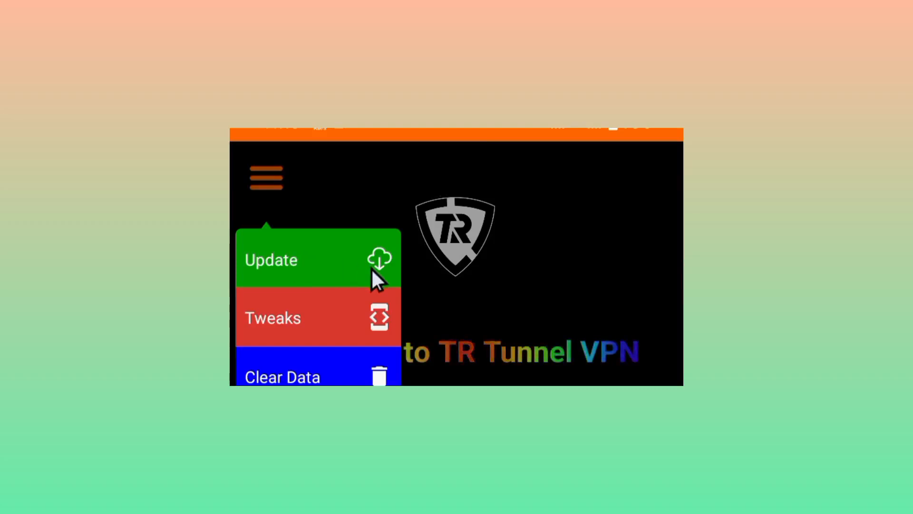
{"action": "mouse_move", "coordinate": [315, 271]}
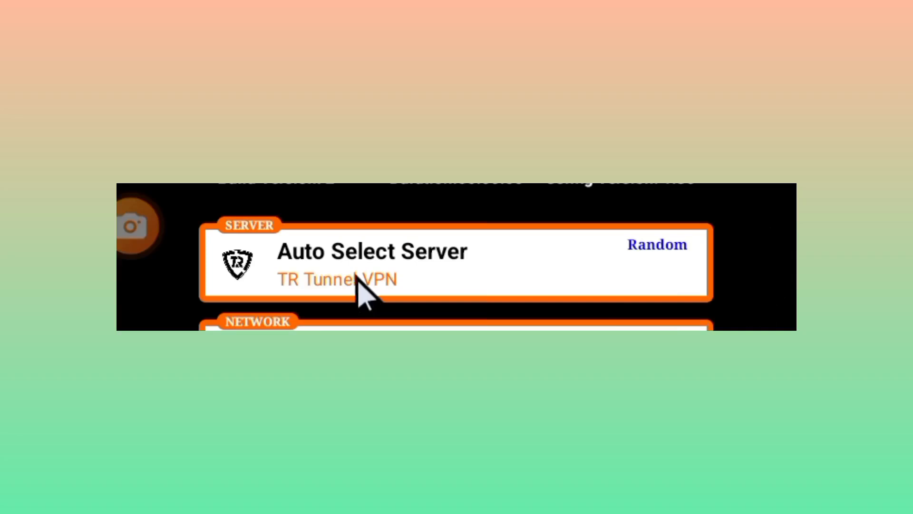
{"action": "mouse_move", "coordinate": [486, 274]}
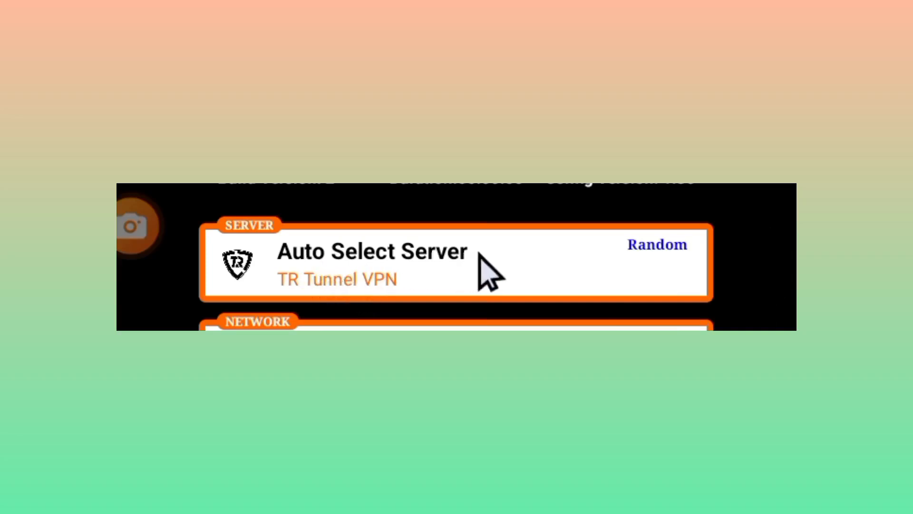
{"action": "mouse_move", "coordinate": [248, 250]}
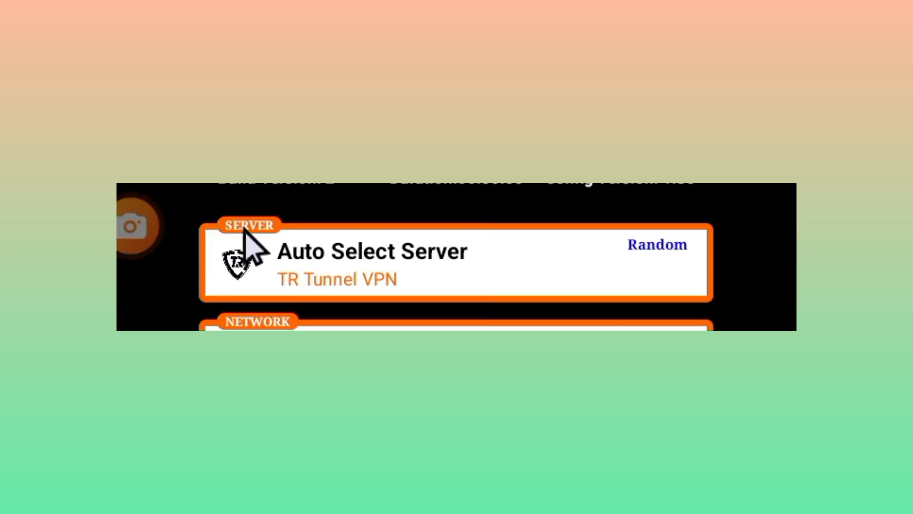
{"action": "mouse_move", "coordinate": [504, 274]}
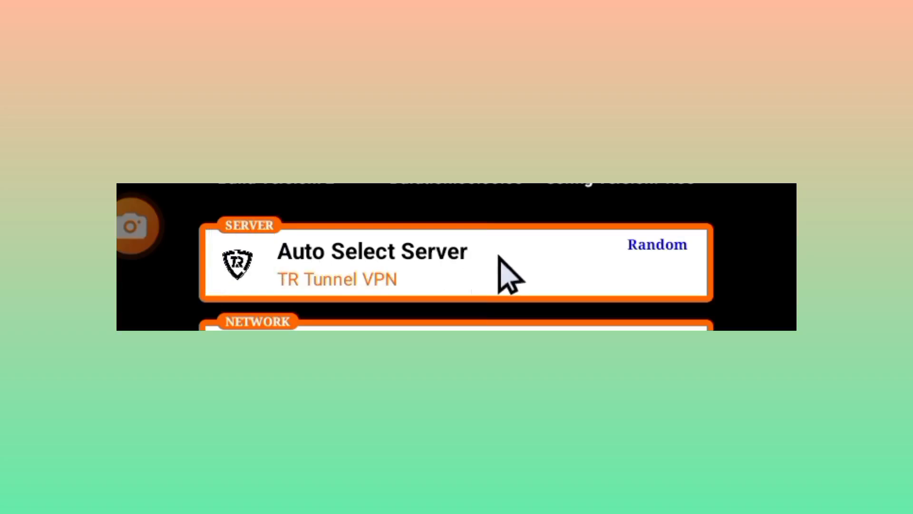
{"action": "mouse_move", "coordinate": [521, 274]}
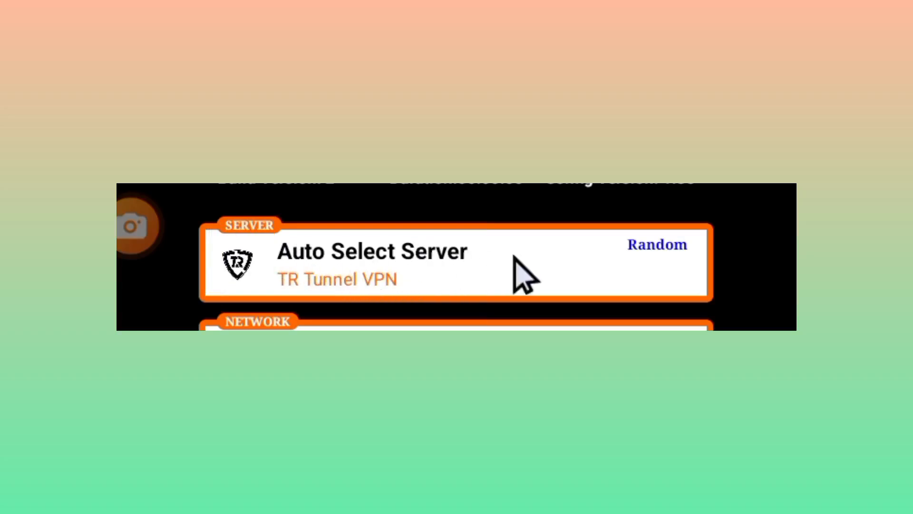
{"action": "mouse_move", "coordinate": [568, 274]}
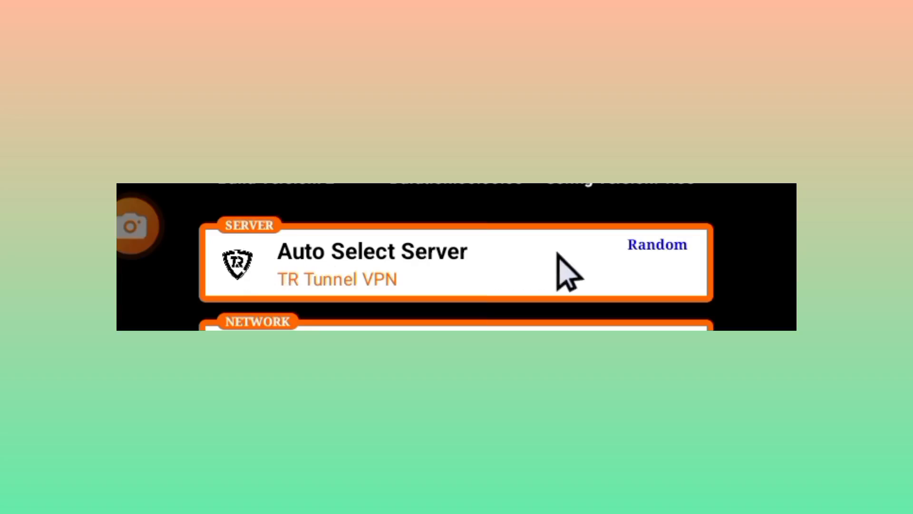
{"action": "mouse_move", "coordinate": [588, 274]}
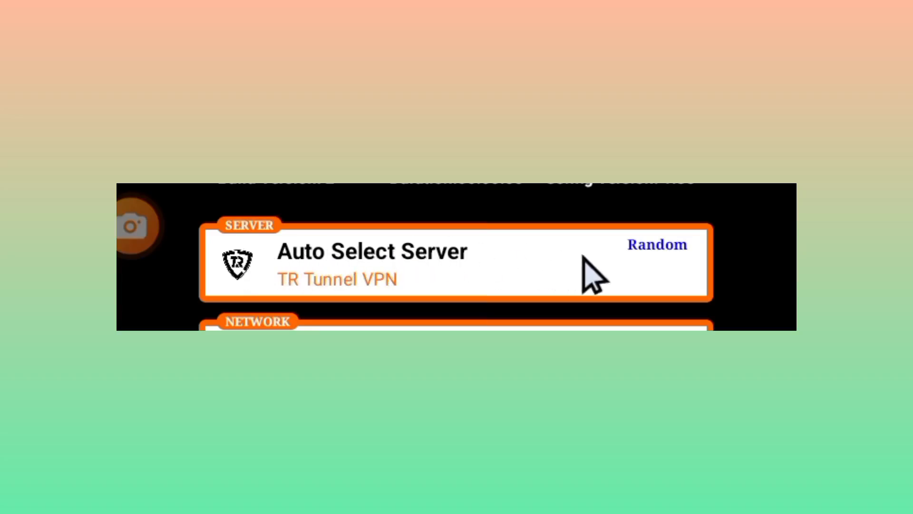
{"action": "mouse_move", "coordinate": [533, 274]}
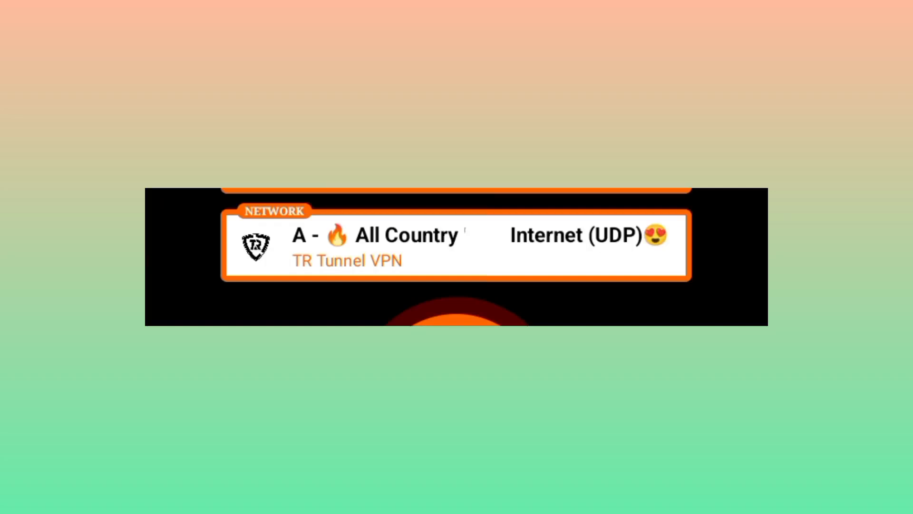
{"action": "mouse_move", "coordinate": [472, 274]}
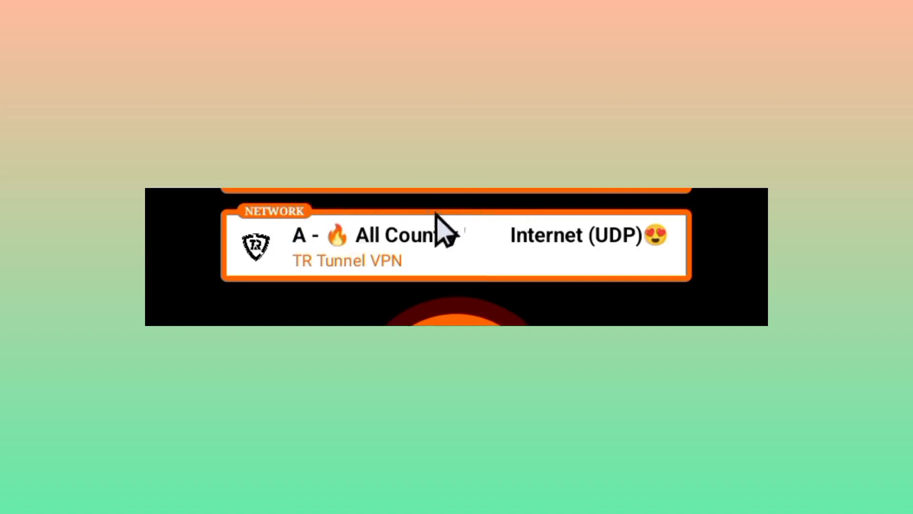
{"action": "mouse_move", "coordinate": [551, 251]}
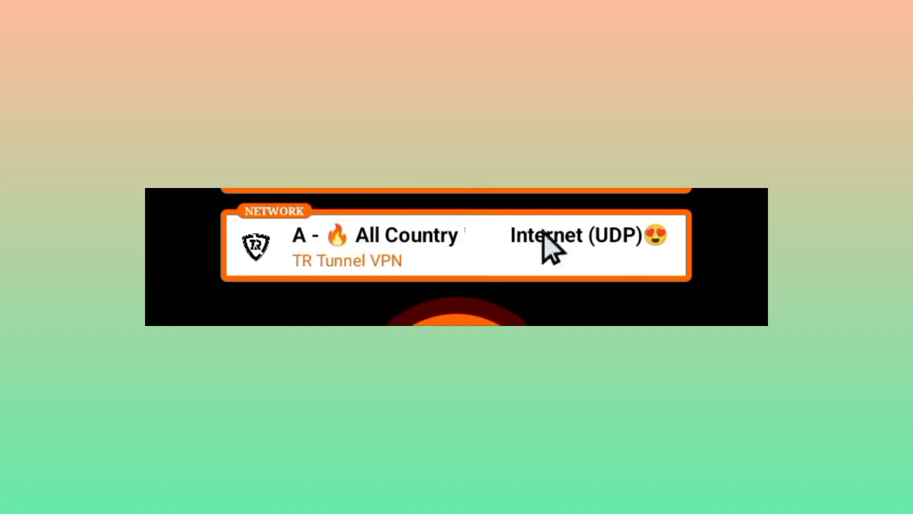
{"action": "mouse_move", "coordinate": [326, 263]}
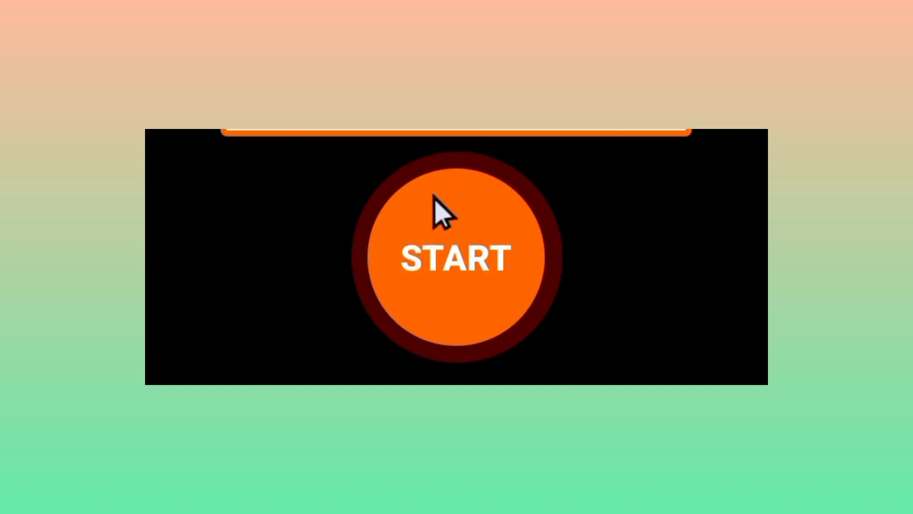
{"action": "mouse_move", "coordinate": [414, 160]}
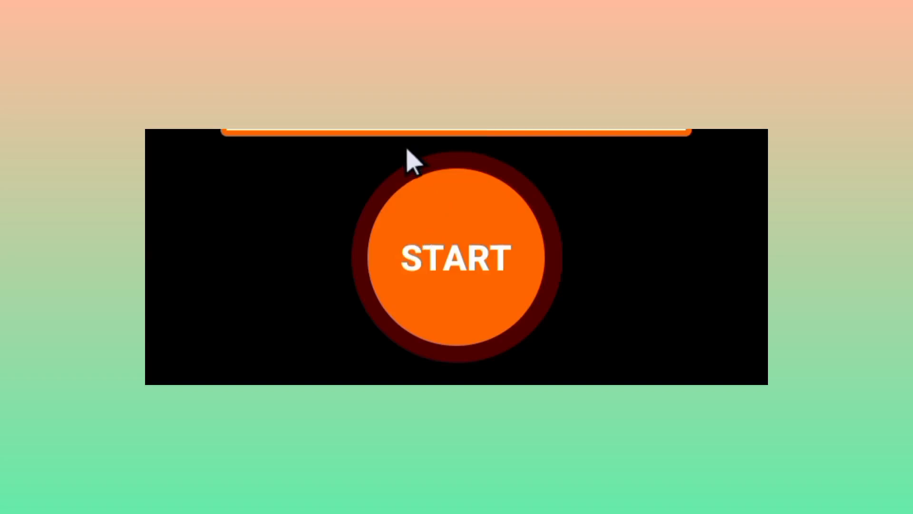
{"action": "mouse_move", "coordinate": [401, 180]}
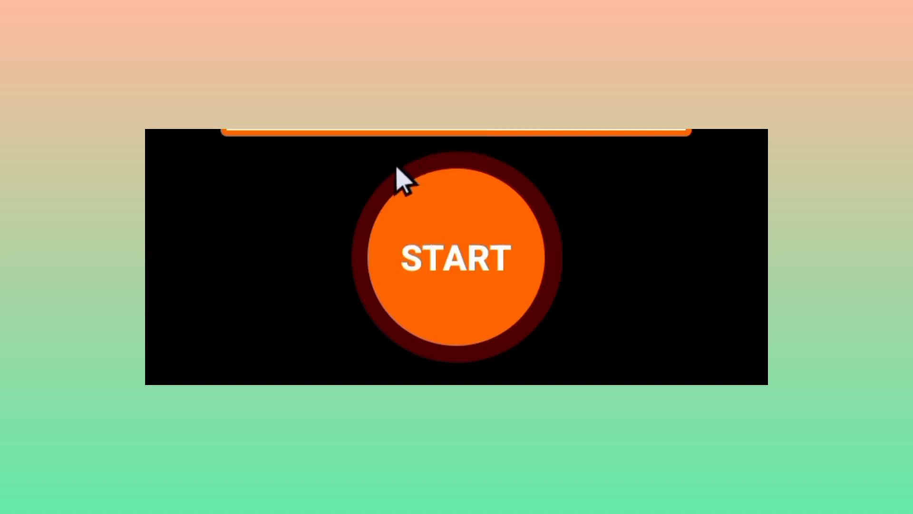